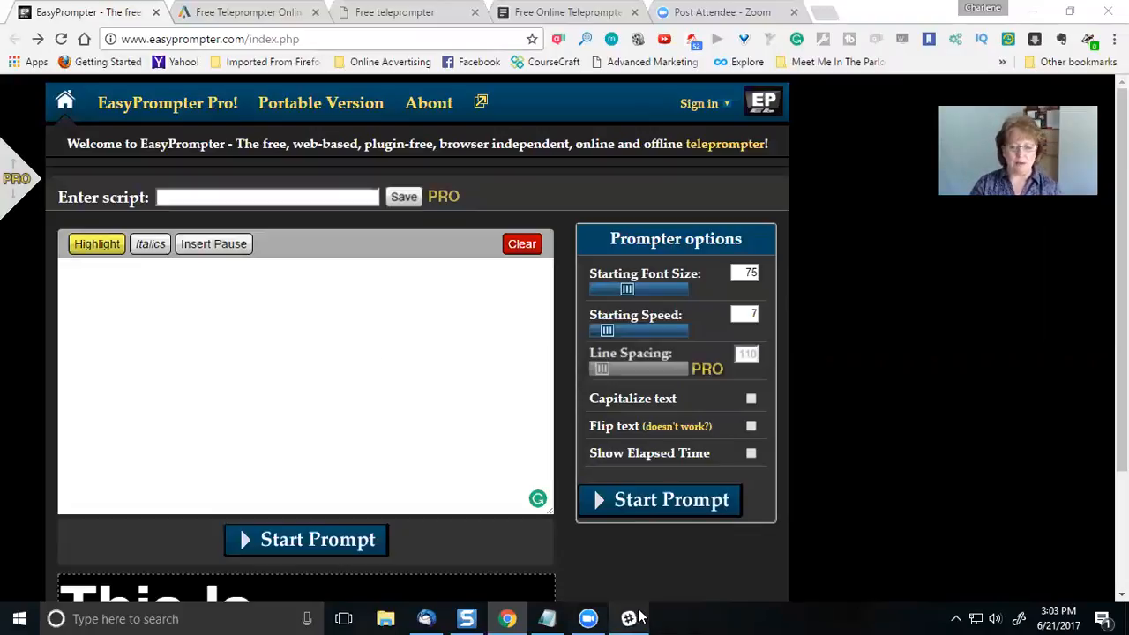
mouse_move(673, 615)
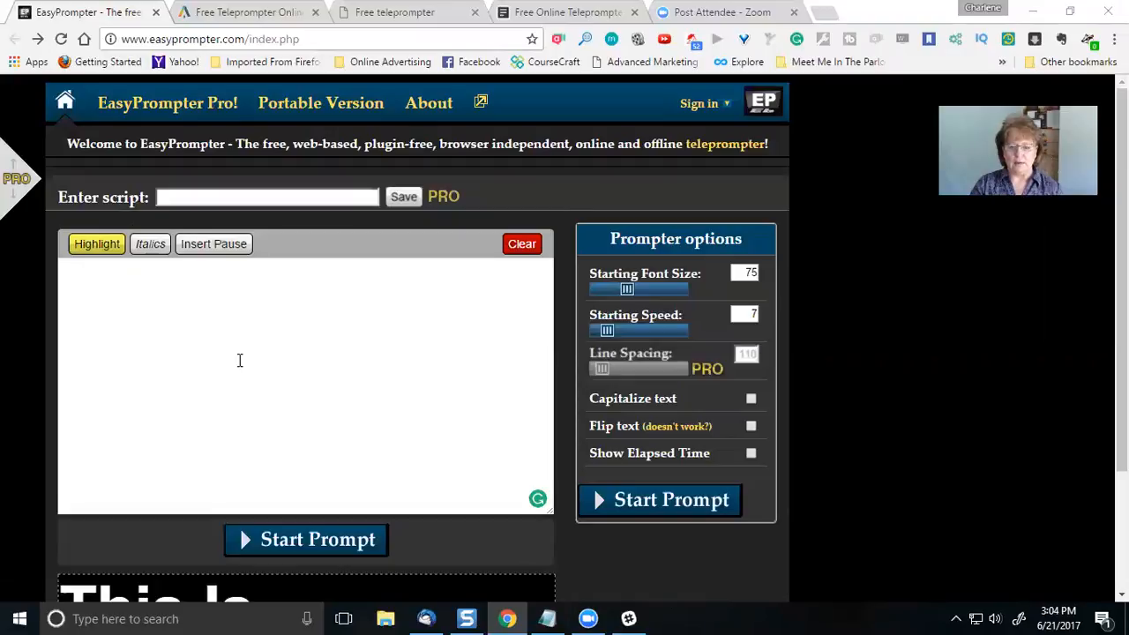
mouse_move(366, 425)
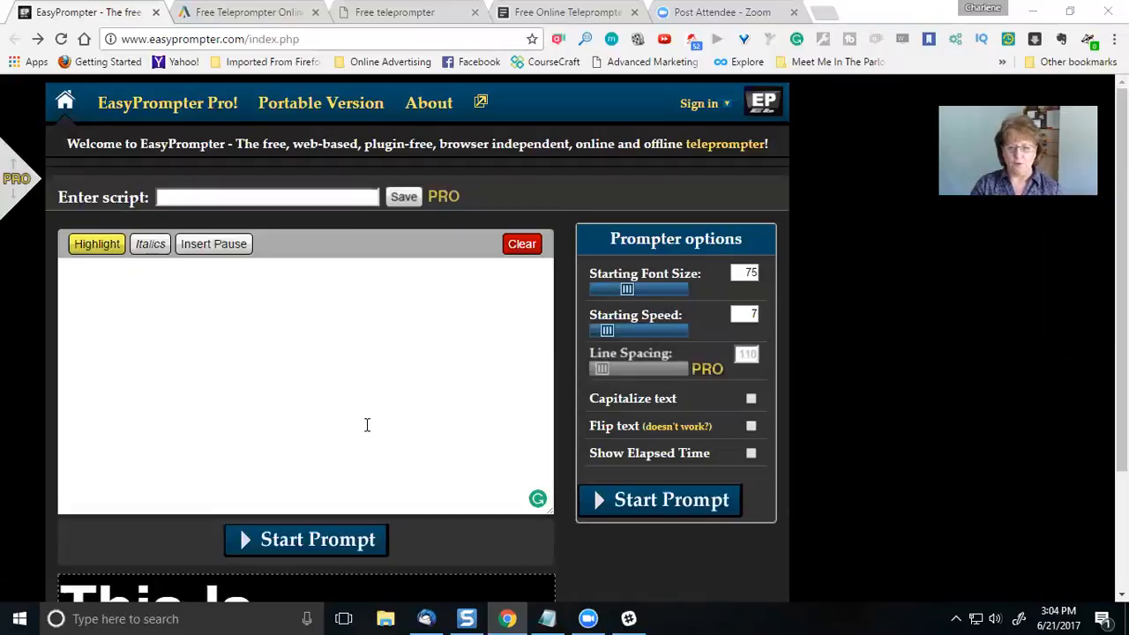
mouse_move(668, 268)
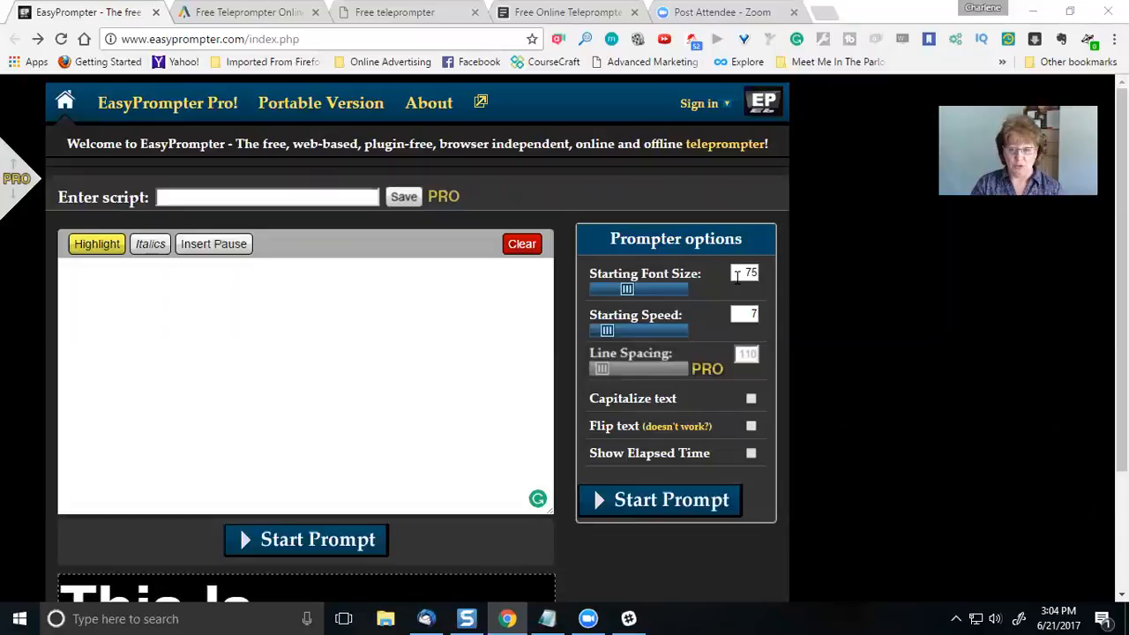
mouse_move(740, 310)
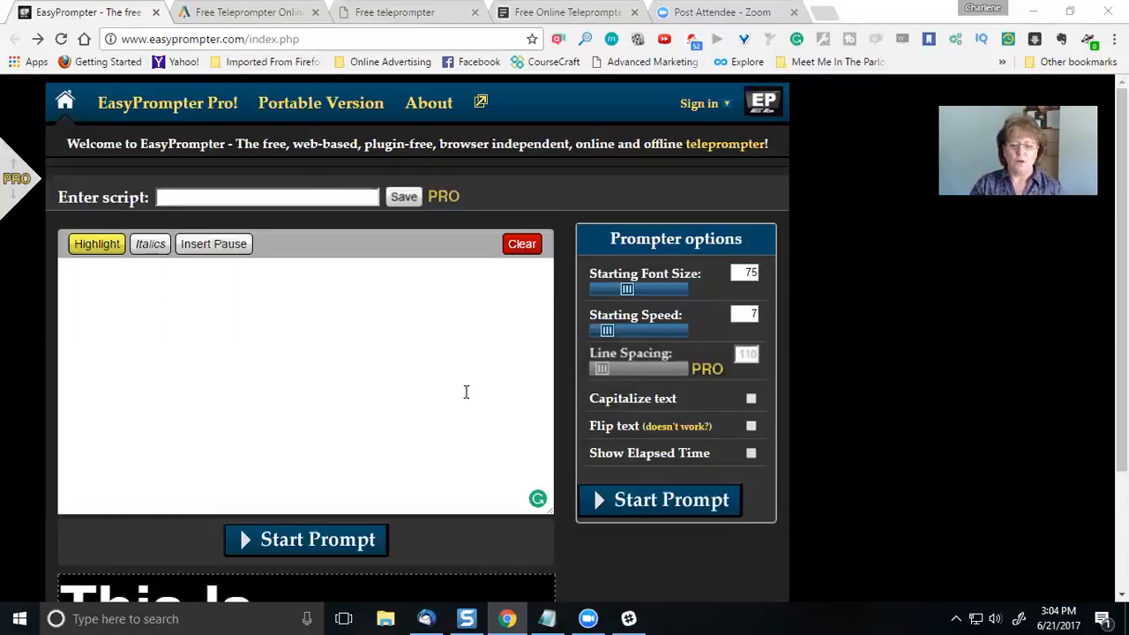
mouse_move(546, 617)
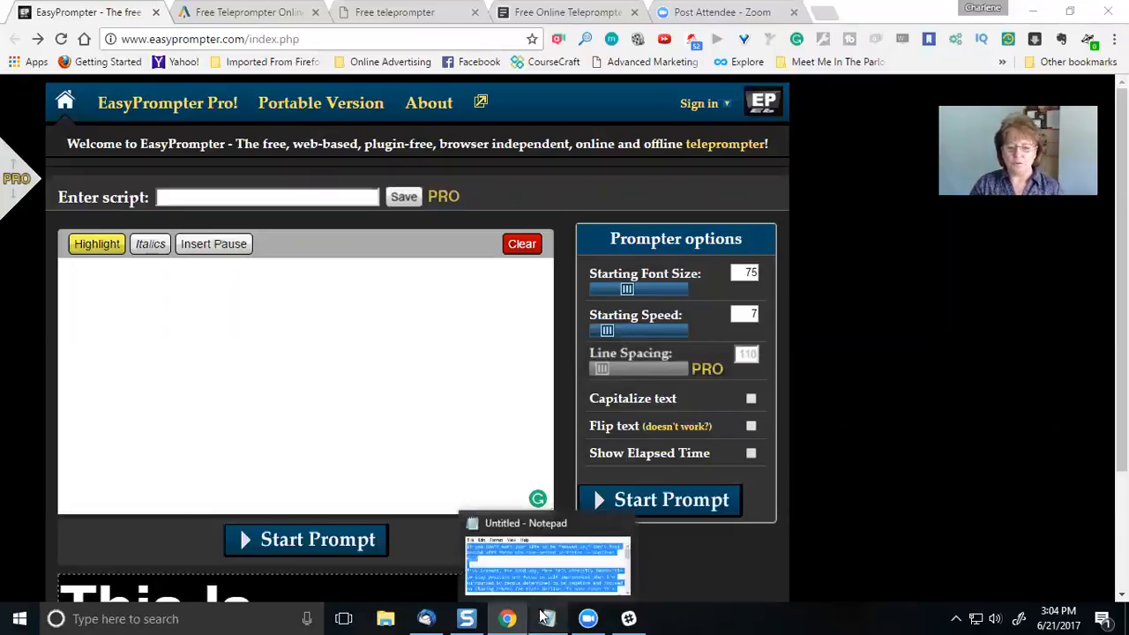
Select the whole motivational script in the Notepad window
click(547, 564)
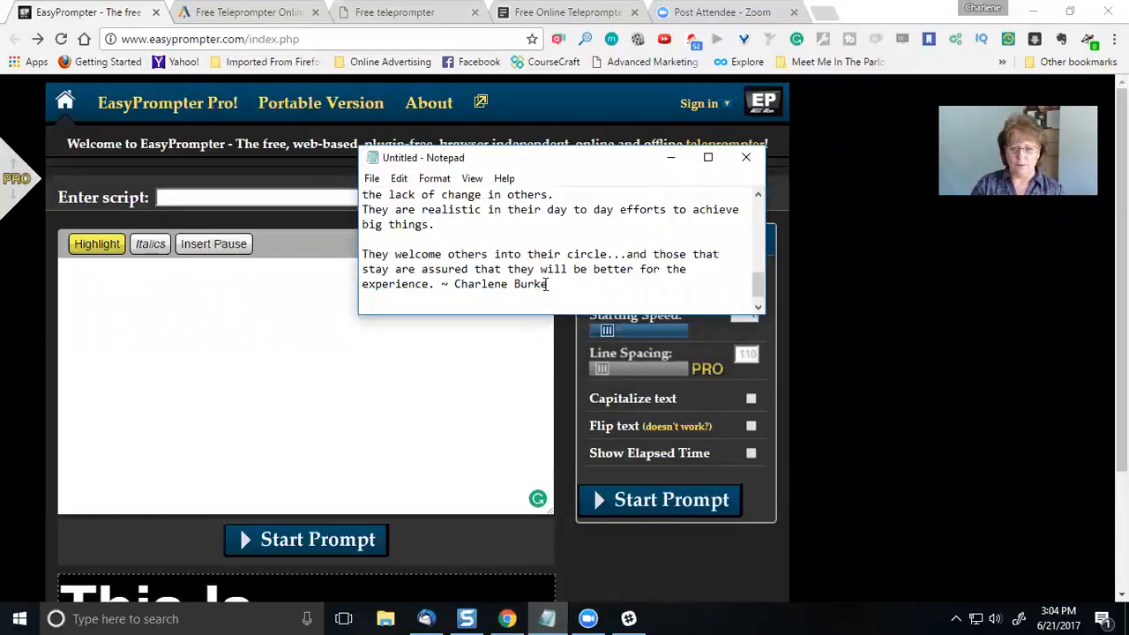
key(ctrl+a)
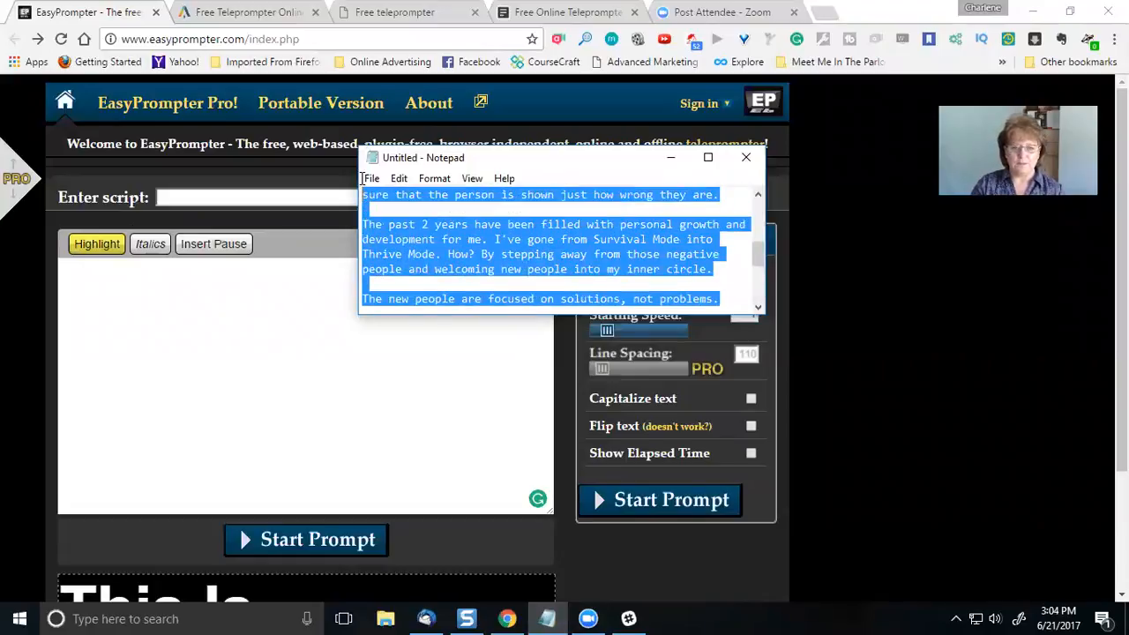
scroll(up, 3)
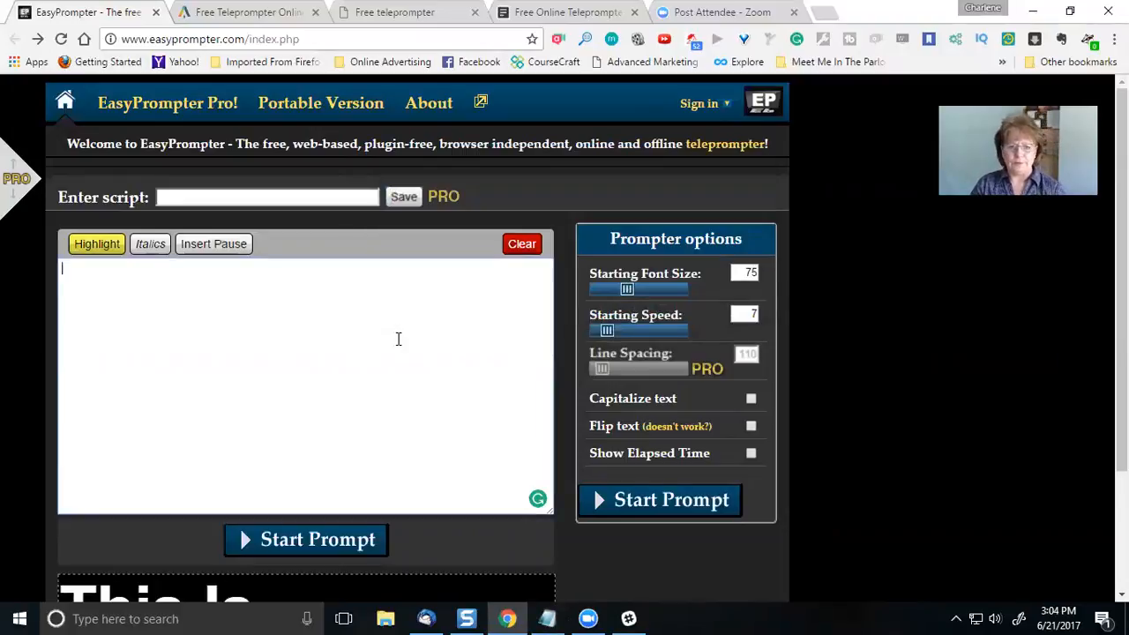
mouse_move(204, 318)
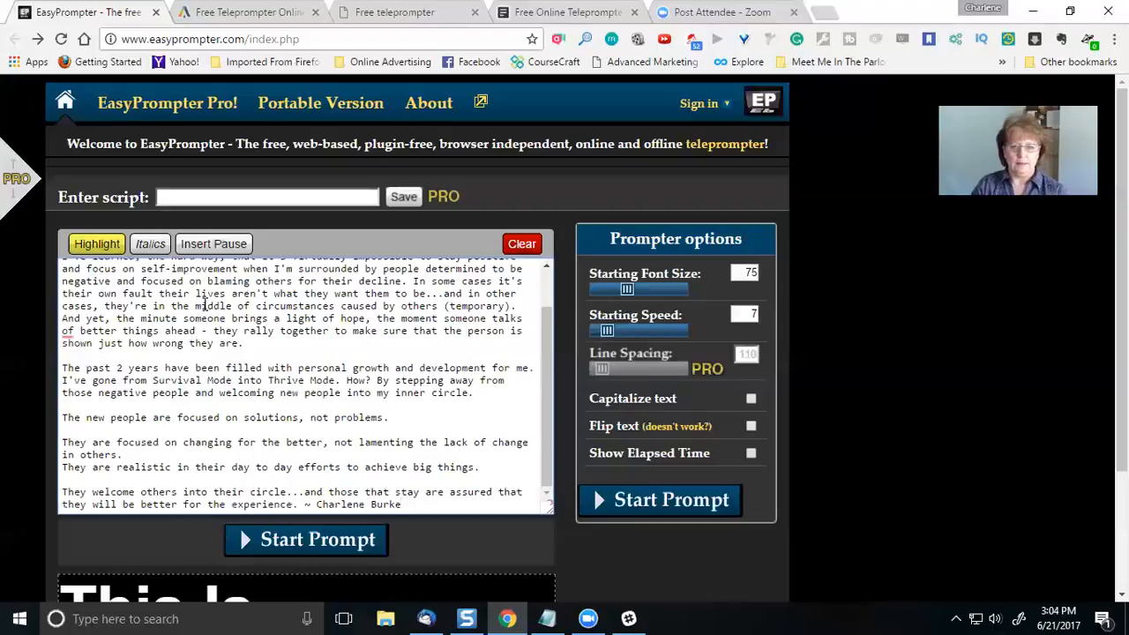
Scroll back up through the pasted script to its opening Napoleon Hill quote
scroll(up, 3)
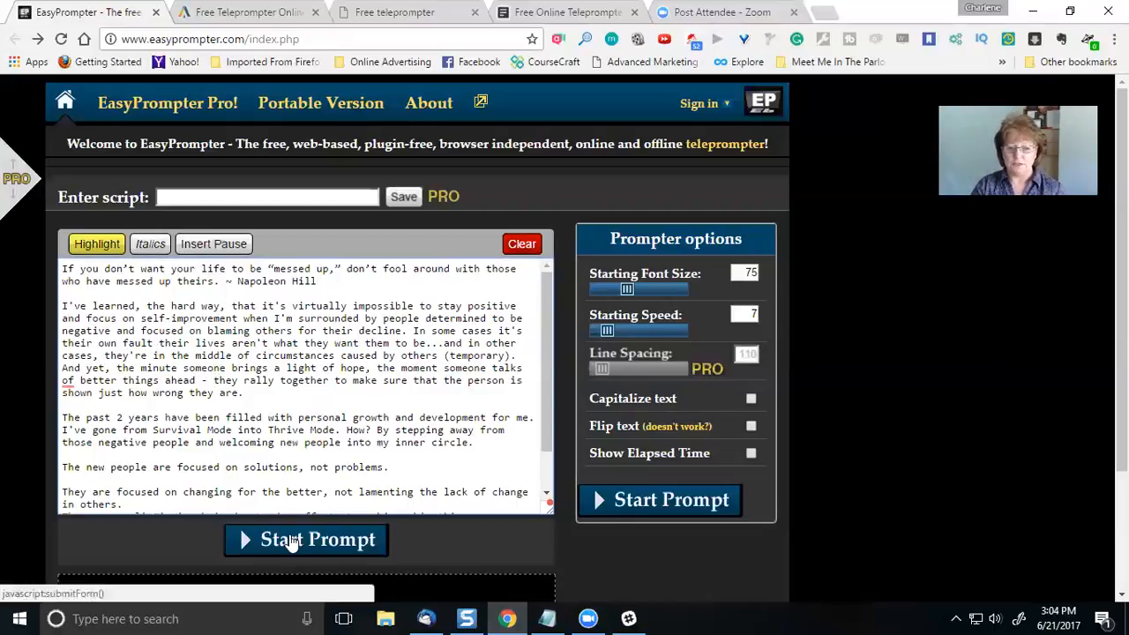
Launch the full-screen prompter so the script waits at its first line
click(307, 540)
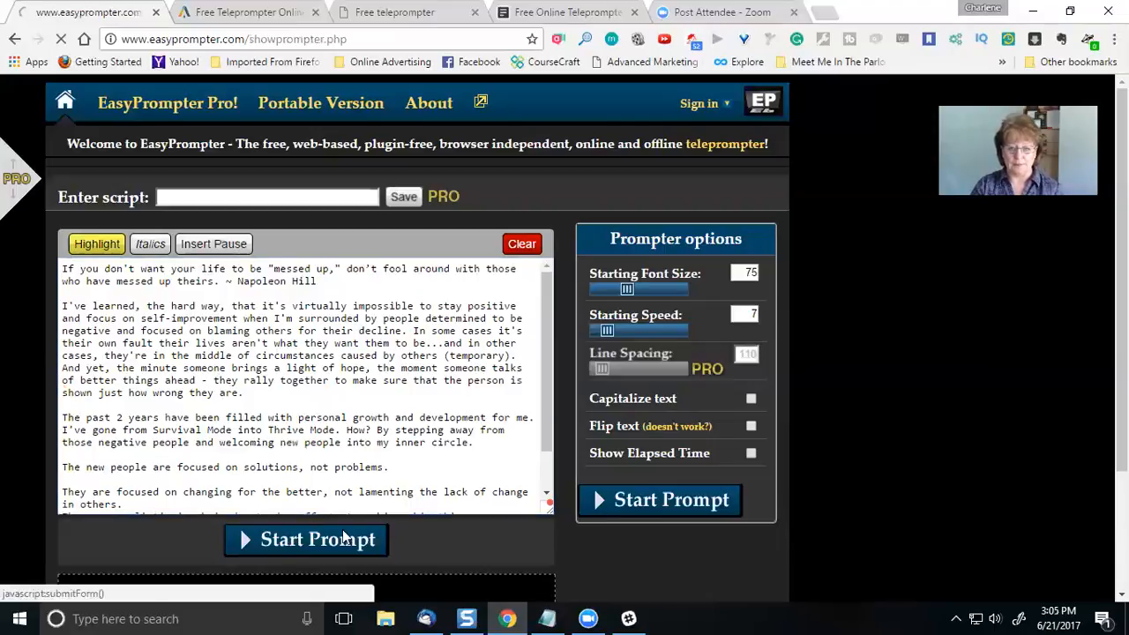
click(307, 539)
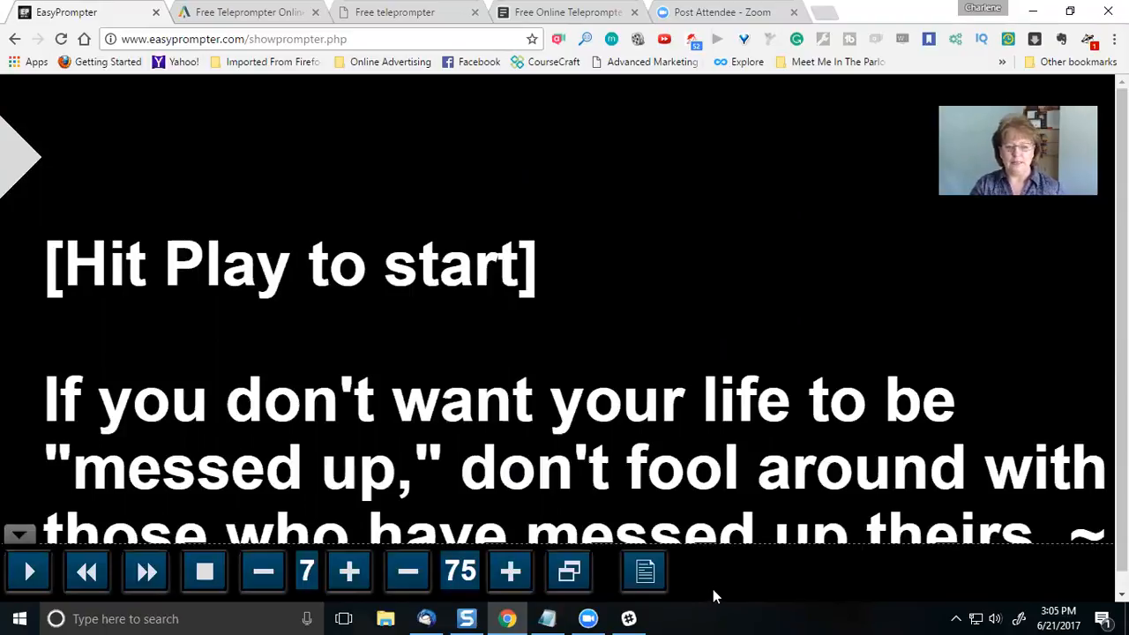
mouse_move(28, 572)
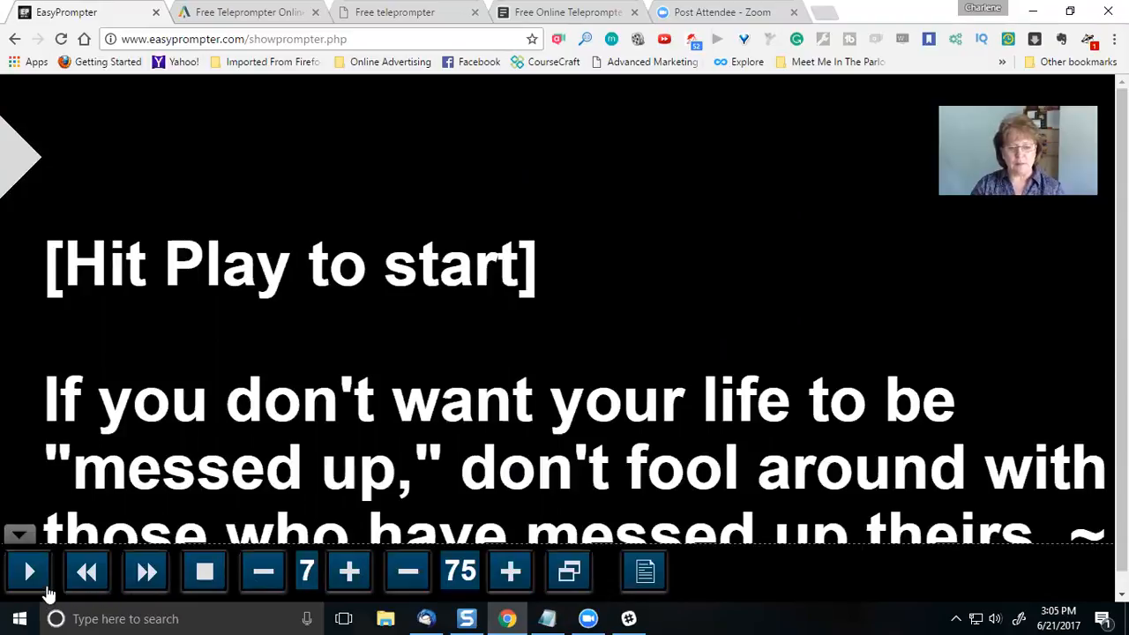
mouse_move(28, 571)
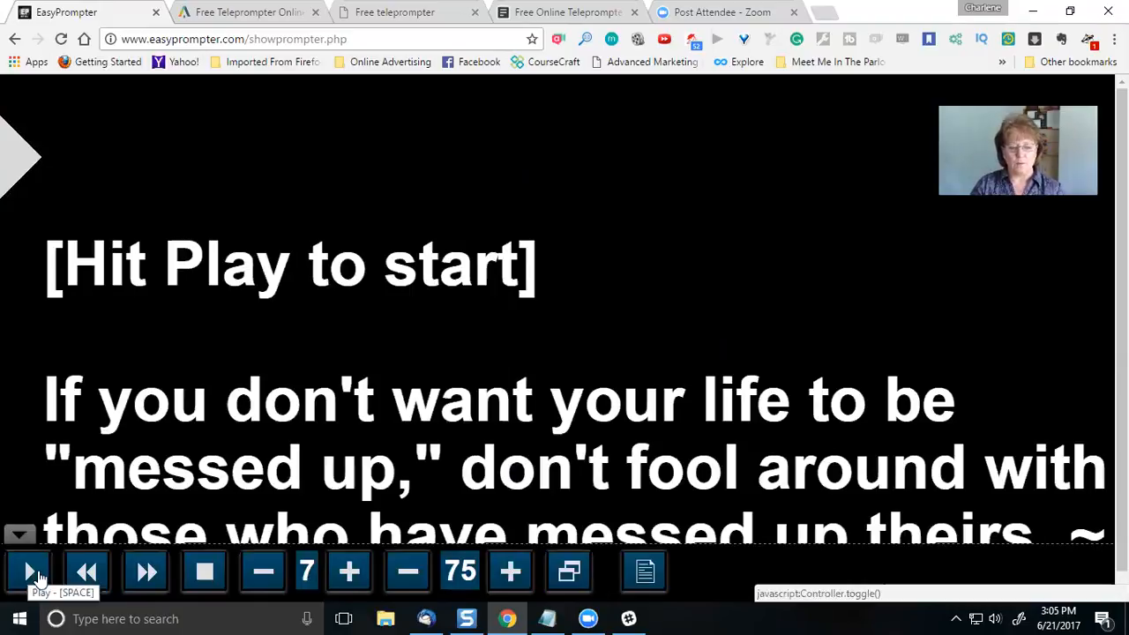
mouse_move(86, 572)
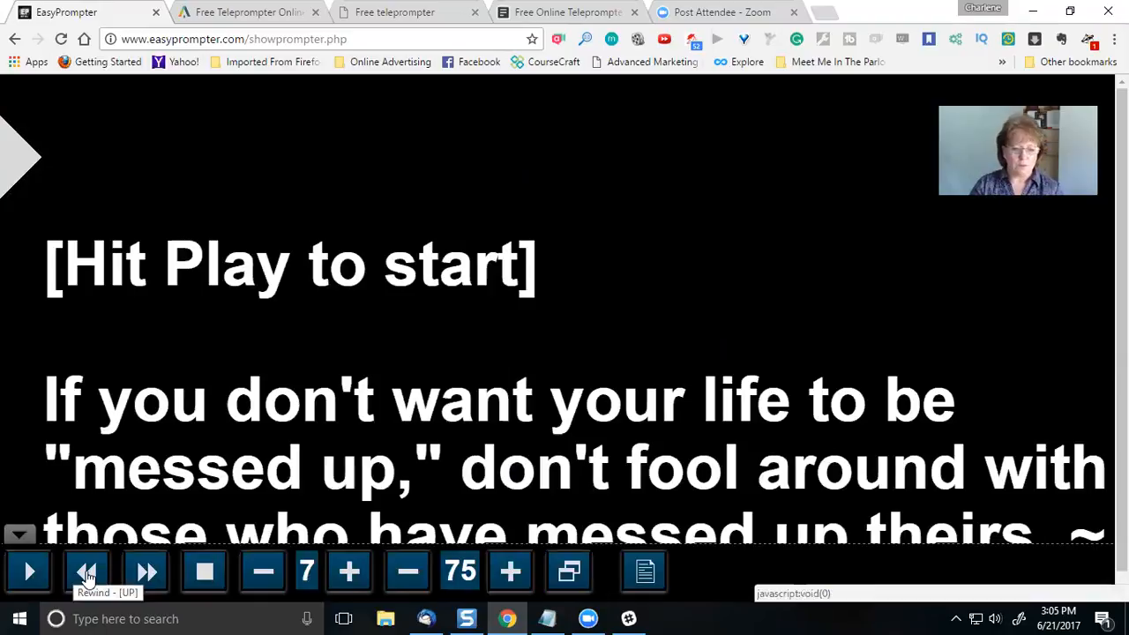
mouse_move(145, 572)
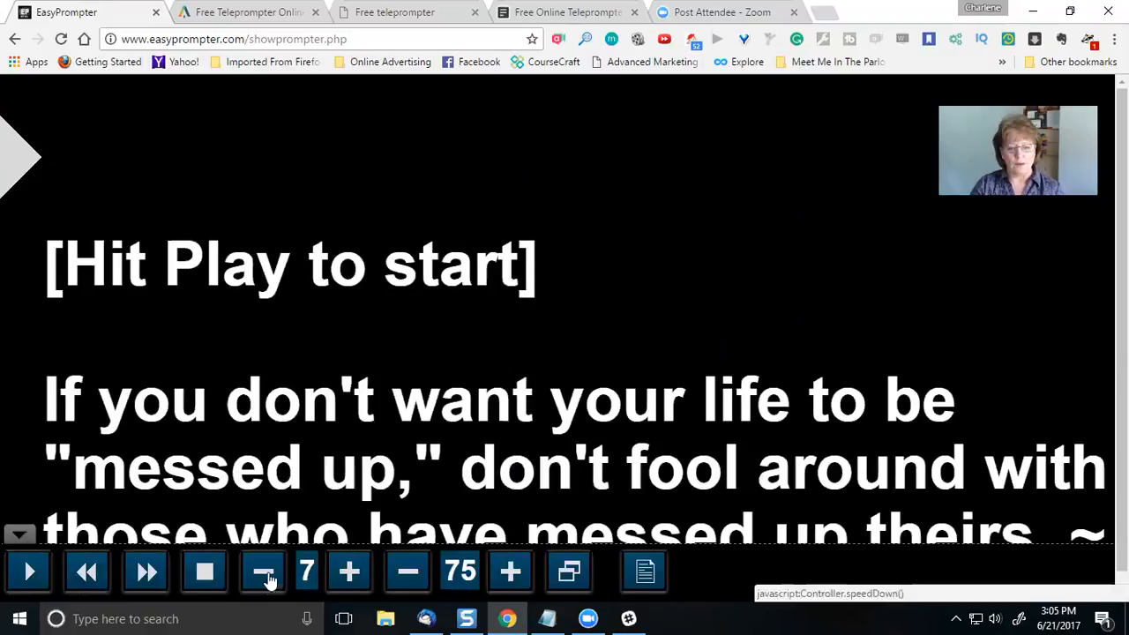
mouse_move(349, 572)
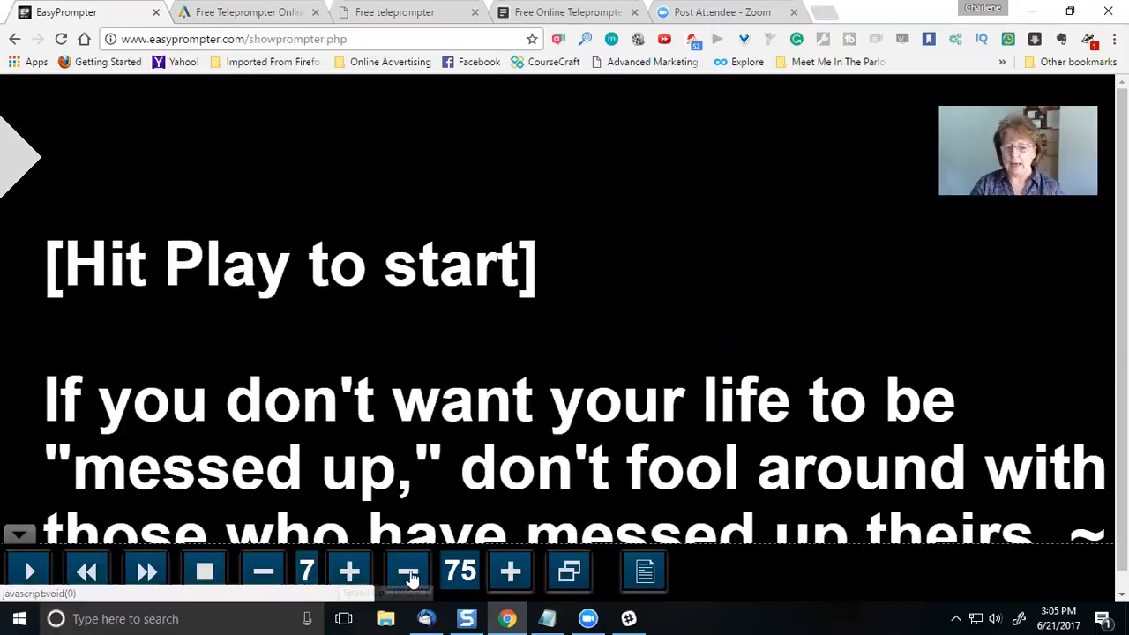
mouse_move(525, 575)
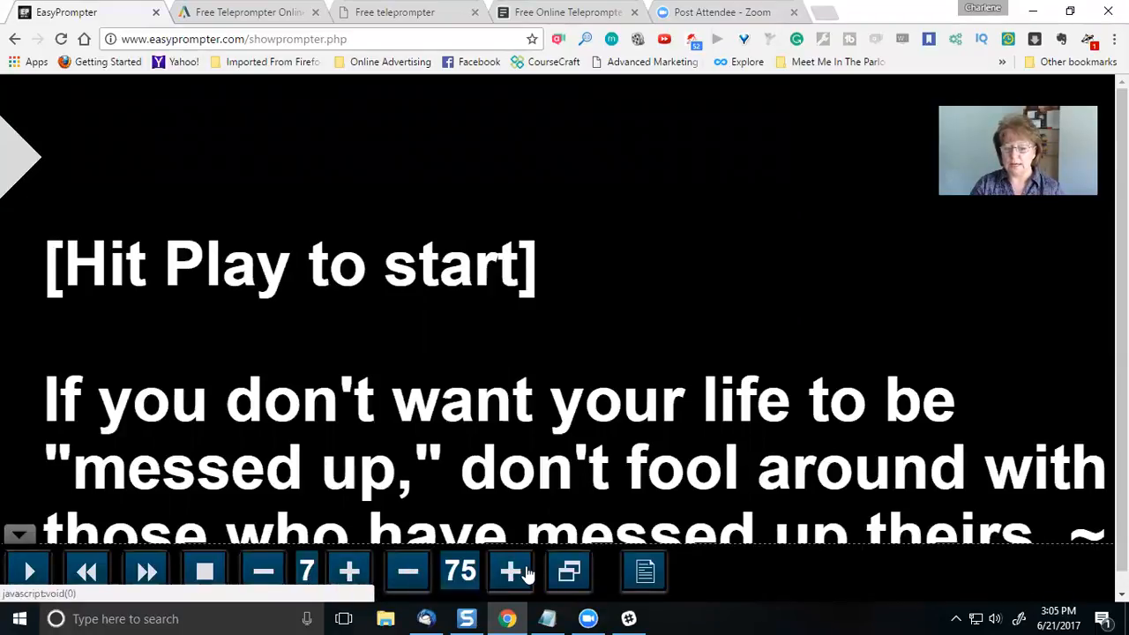
mouse_move(511, 572)
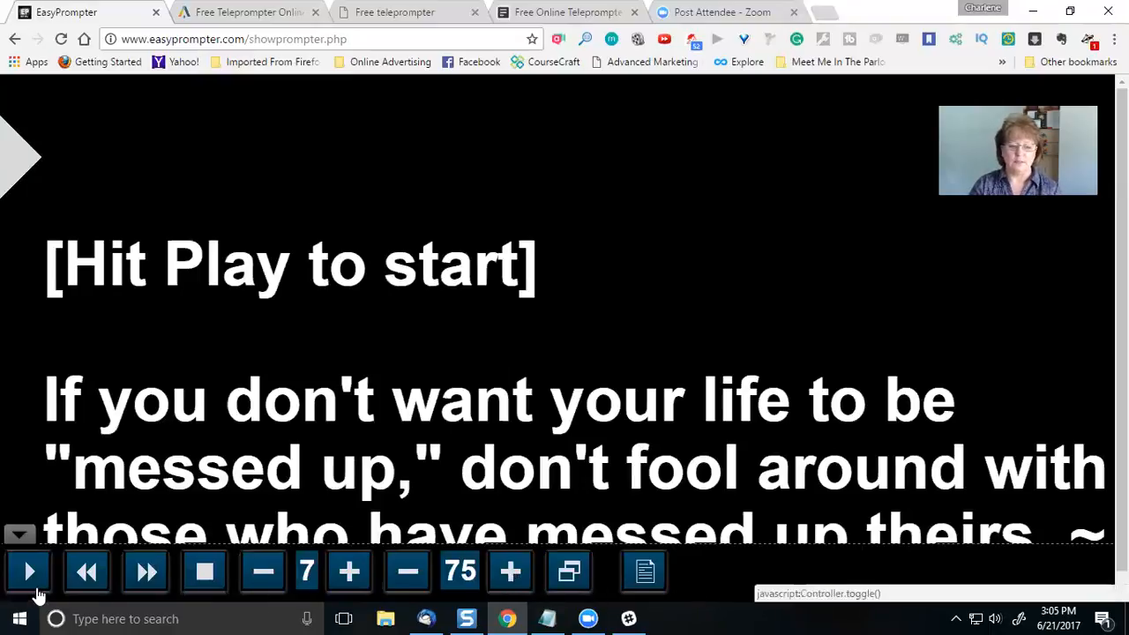
mouse_move(28, 571)
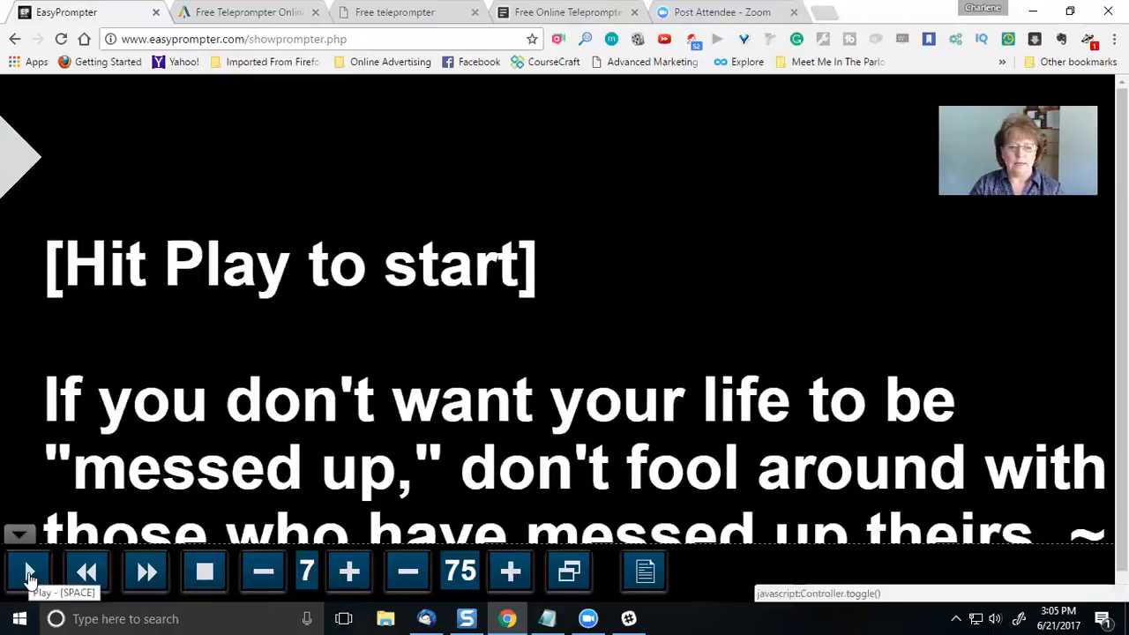
Play the script at speed 2, rewind and skip ahead, then stop to reset it to the start
click(28, 572)
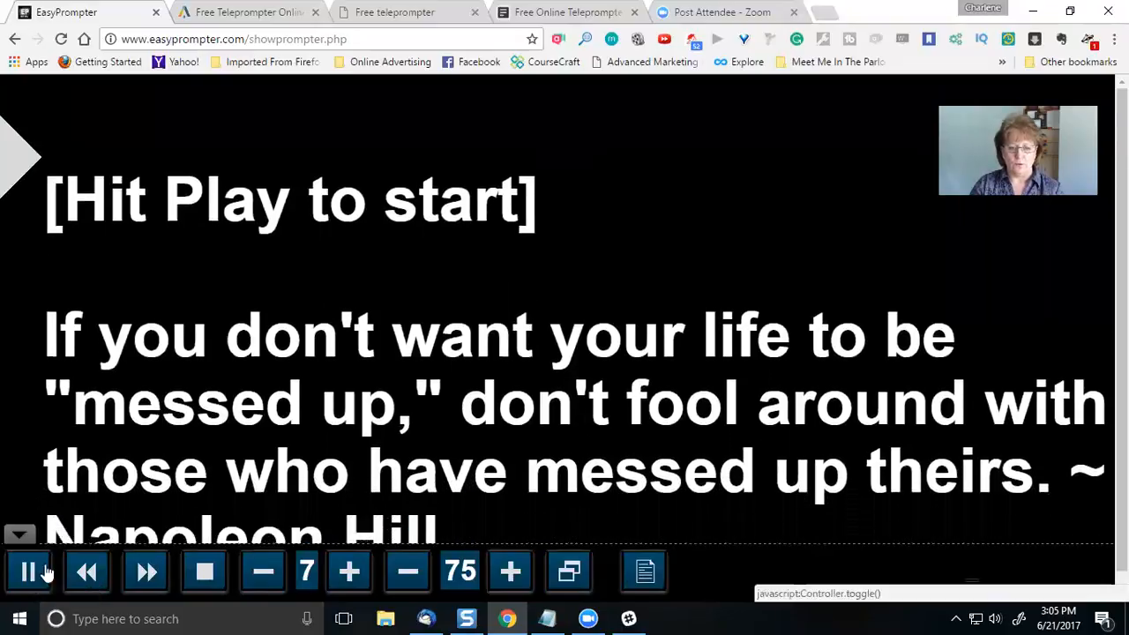
click(263, 572)
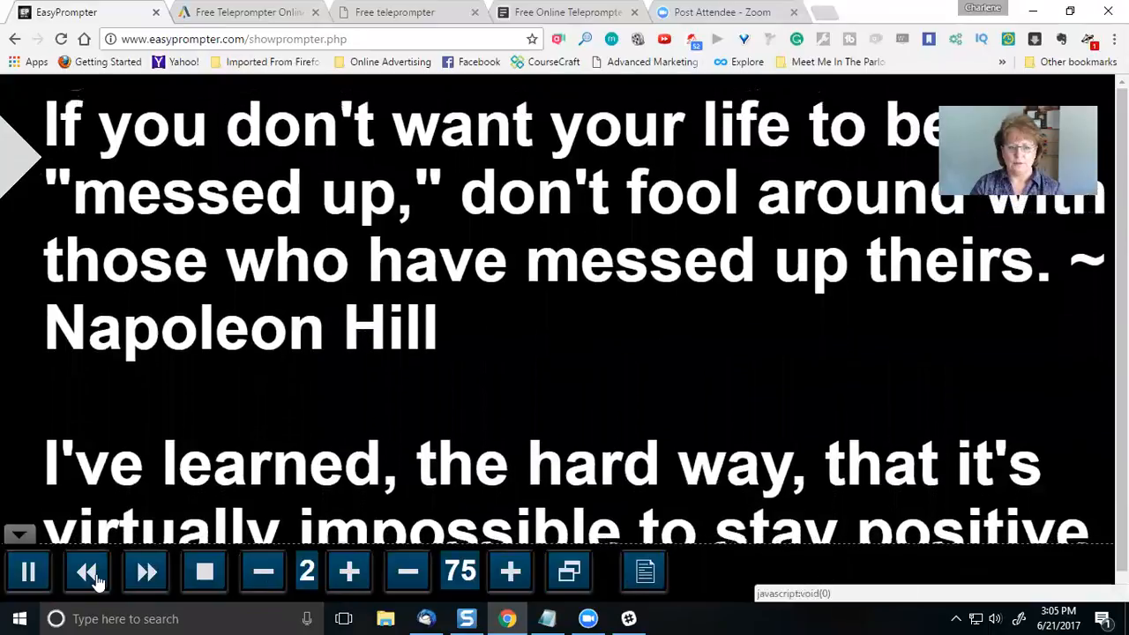
click(86, 571)
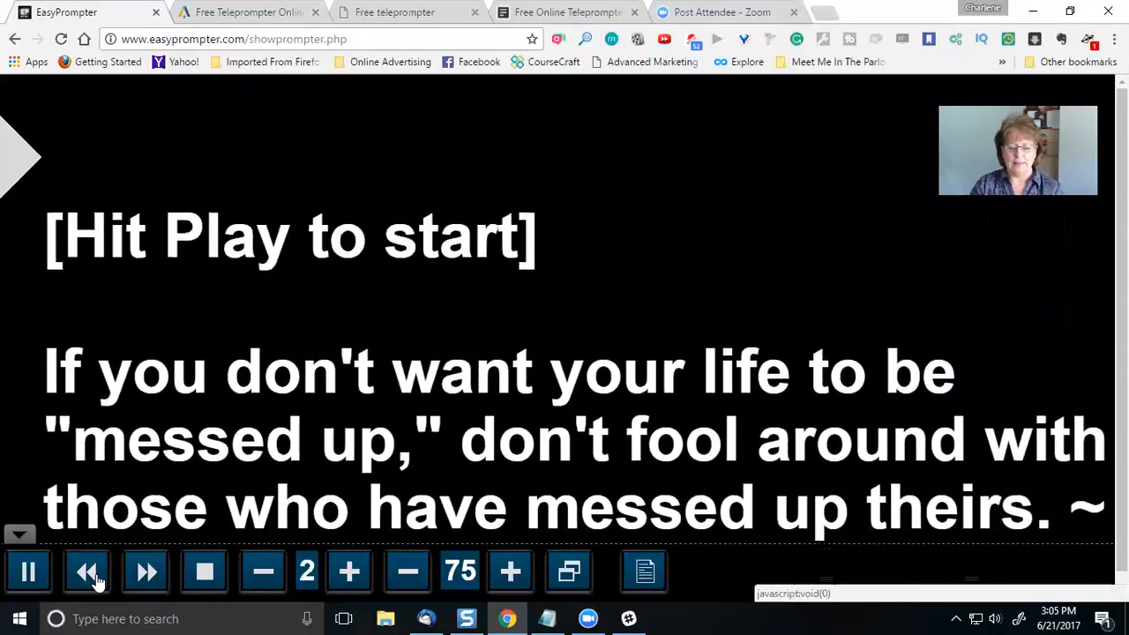
click(88, 572)
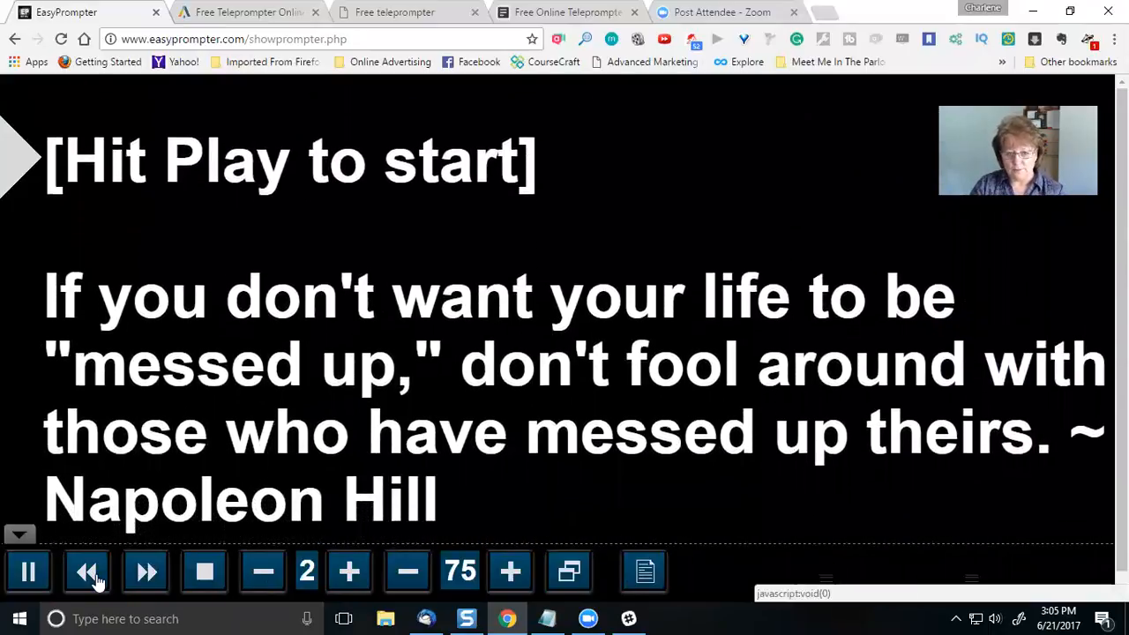
click(87, 571)
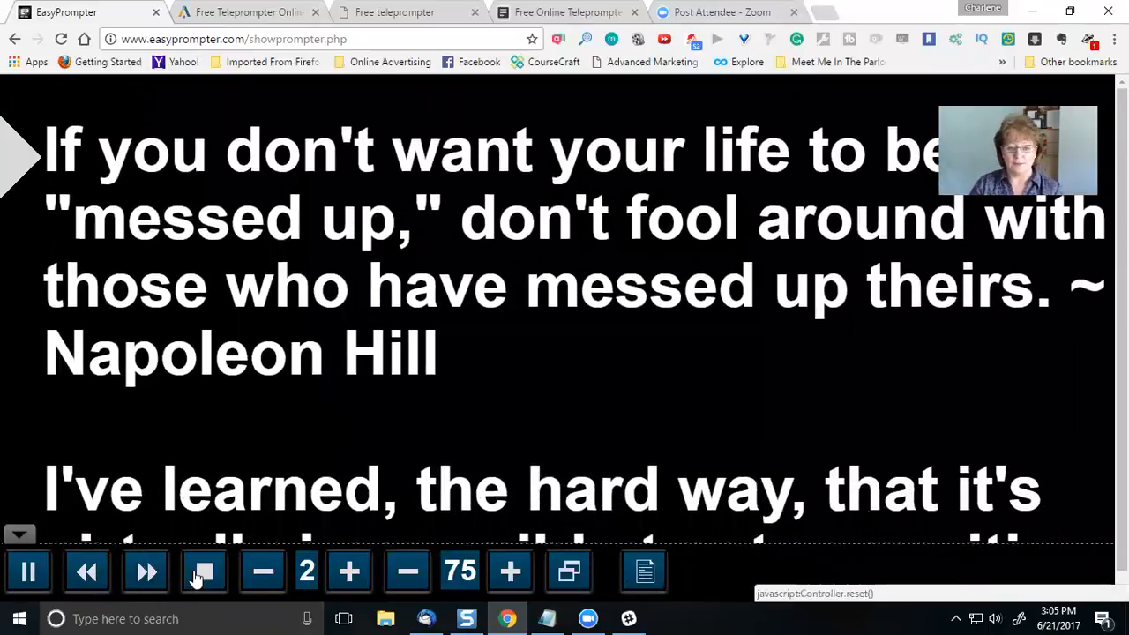
click(204, 571)
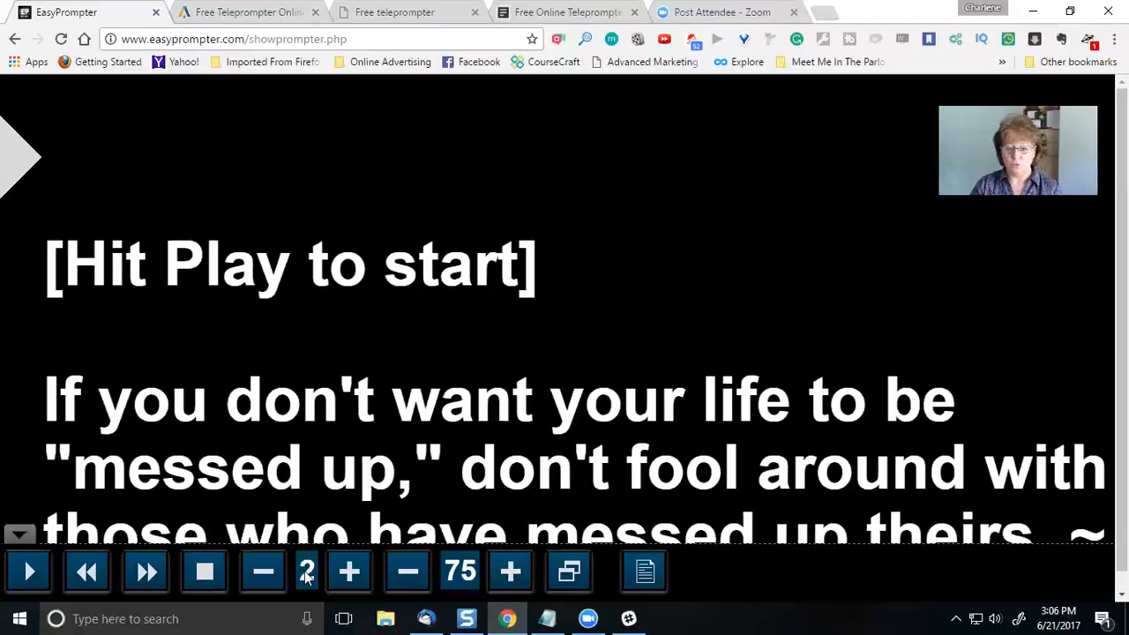
mouse_move(469, 591)
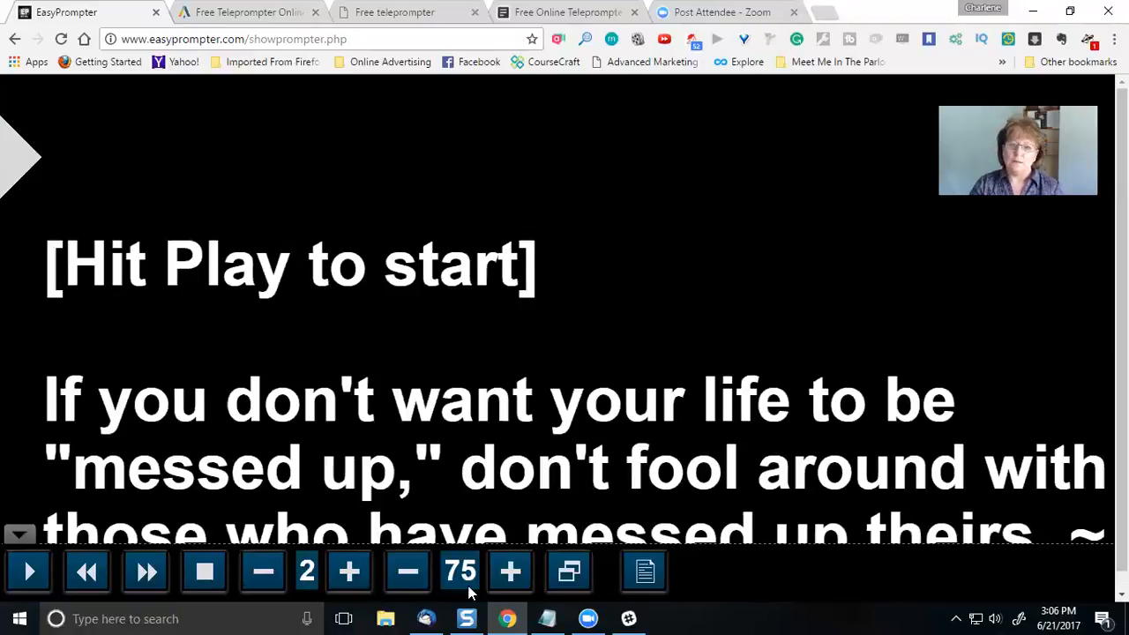
mouse_move(318, 328)
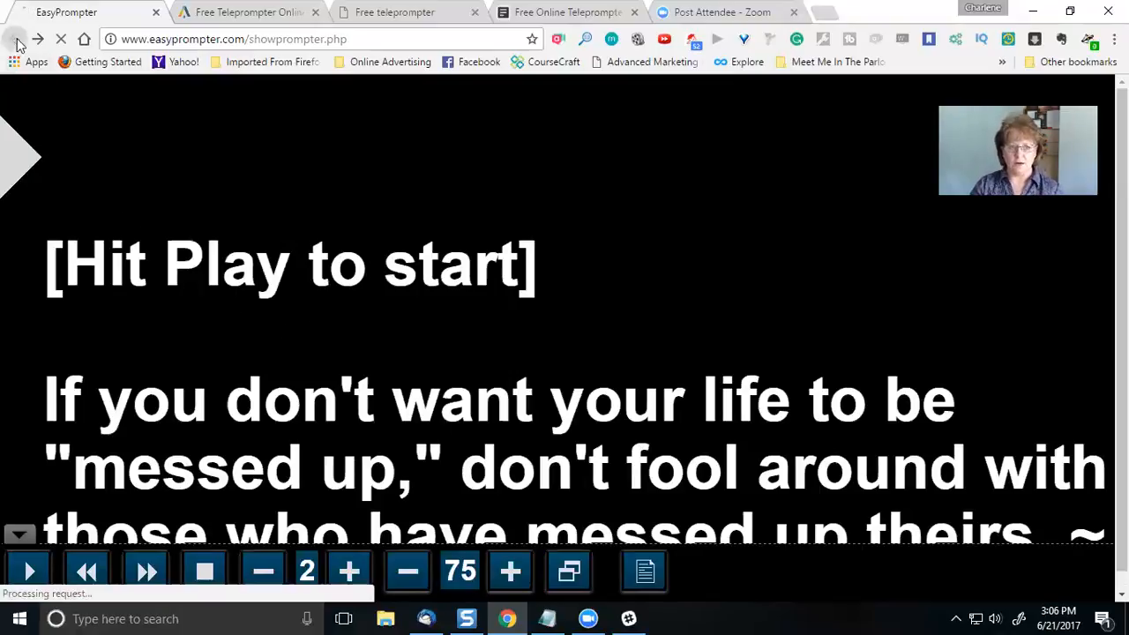
Return to the script editor, glance at Autocue's free teleprompter, then move to CuePrompter
click(14, 39)
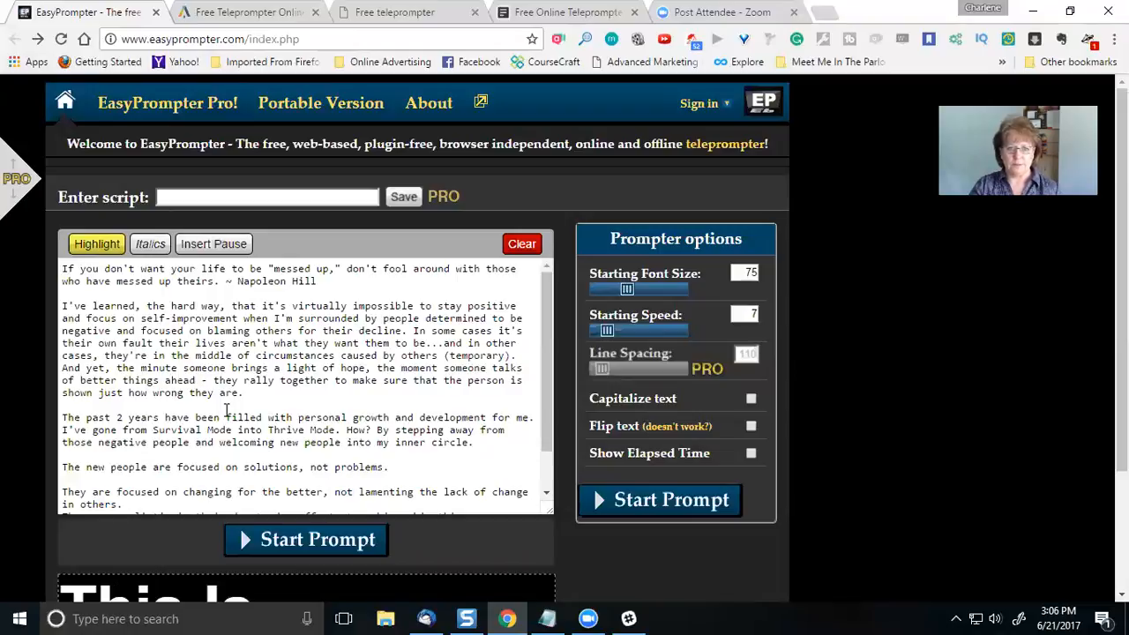
mouse_move(233, 423)
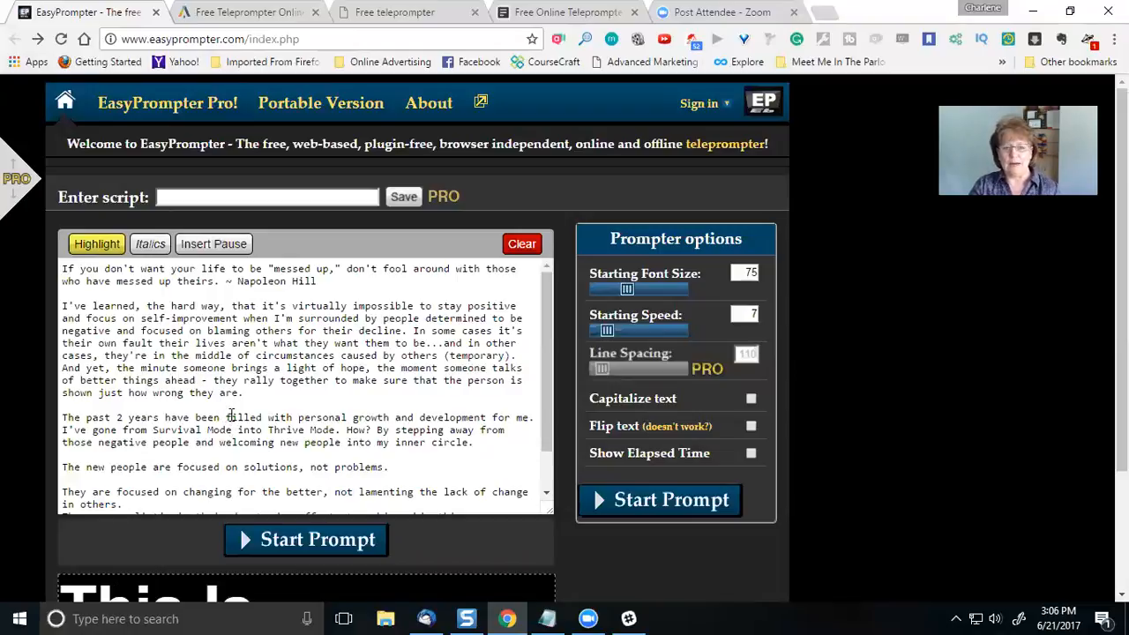
click(247, 13)
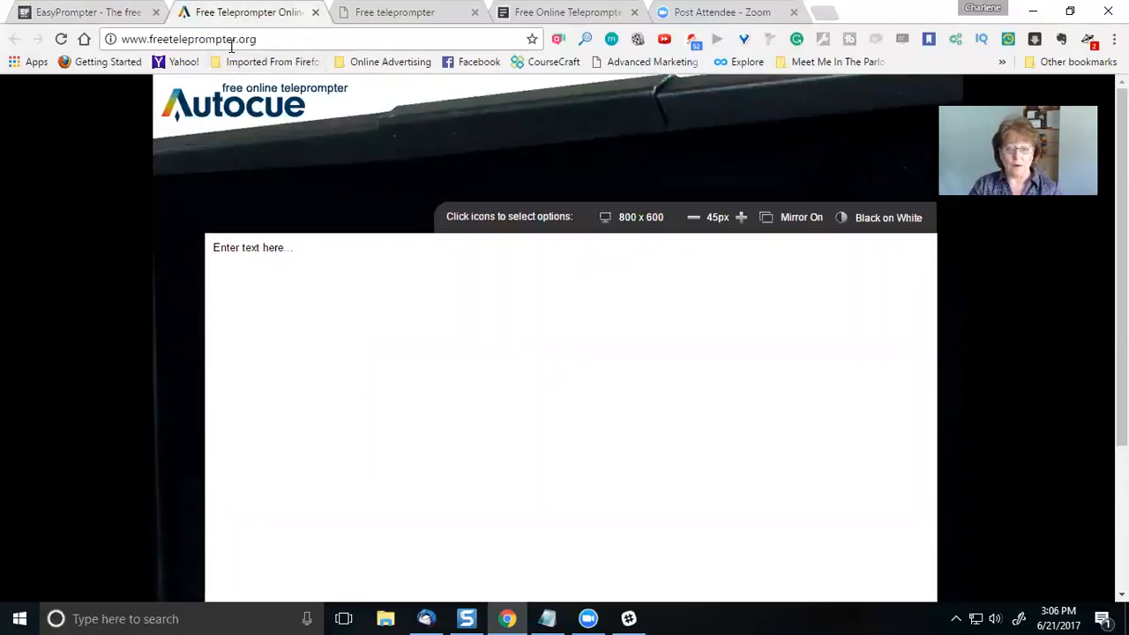
click(268, 298)
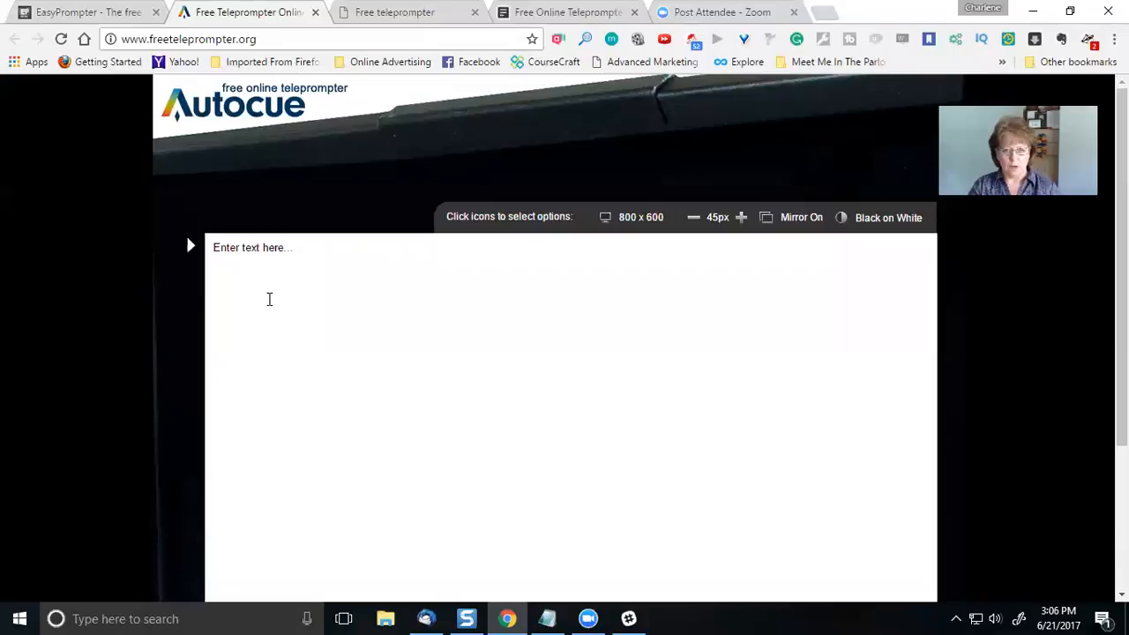
click(395, 11)
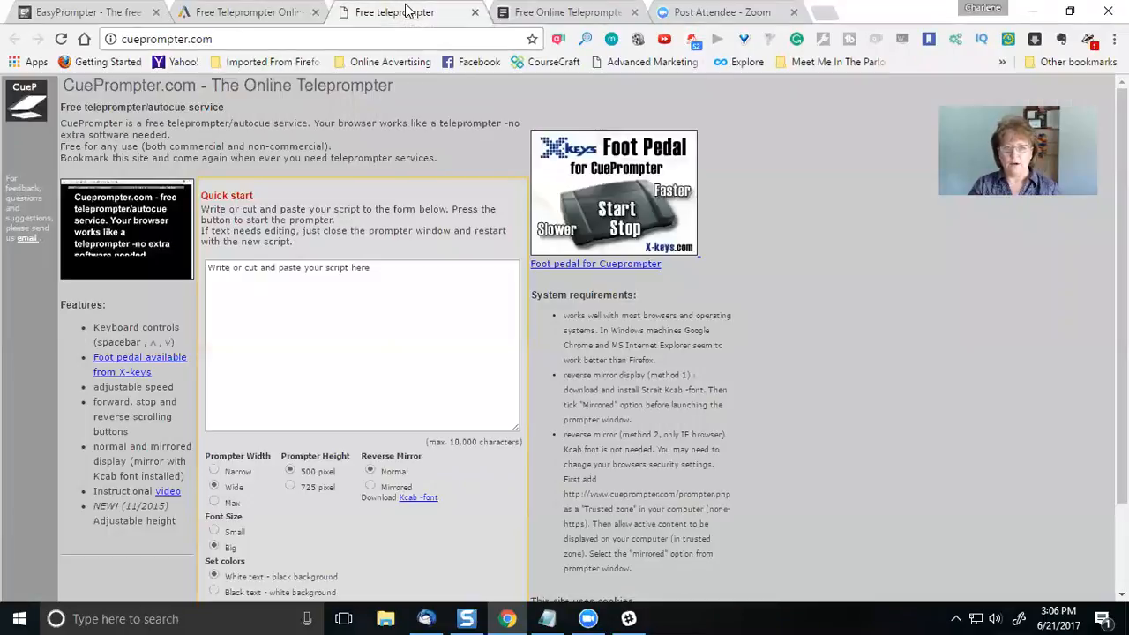
mouse_move(332, 117)
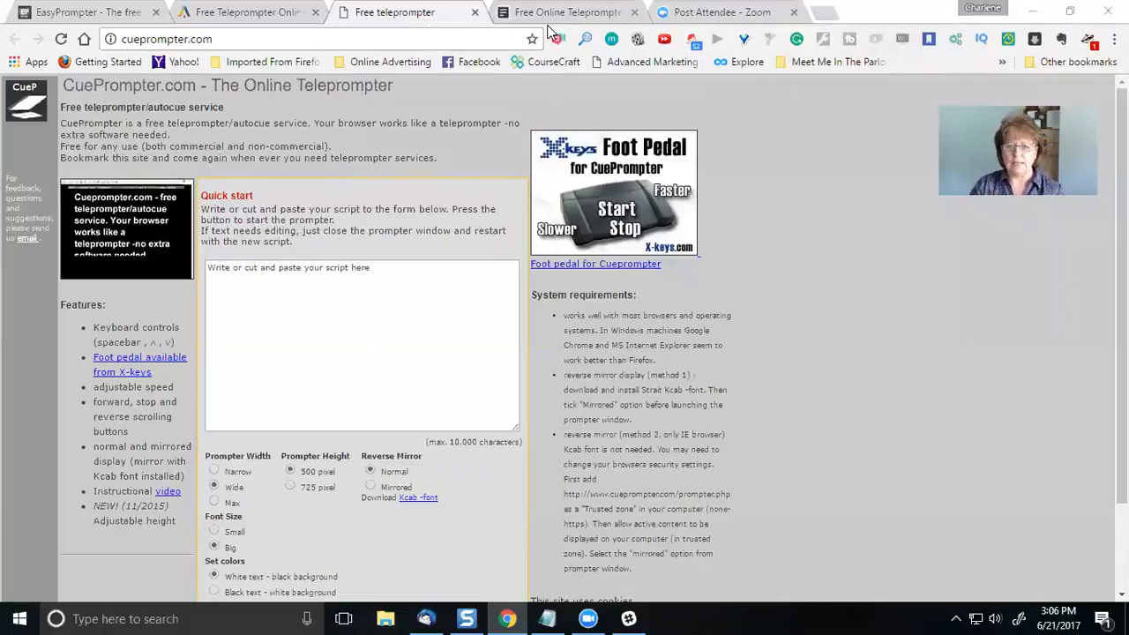
Leave CuePrompter's quick-start form for the Promptr teleprompter site
click(564, 10)
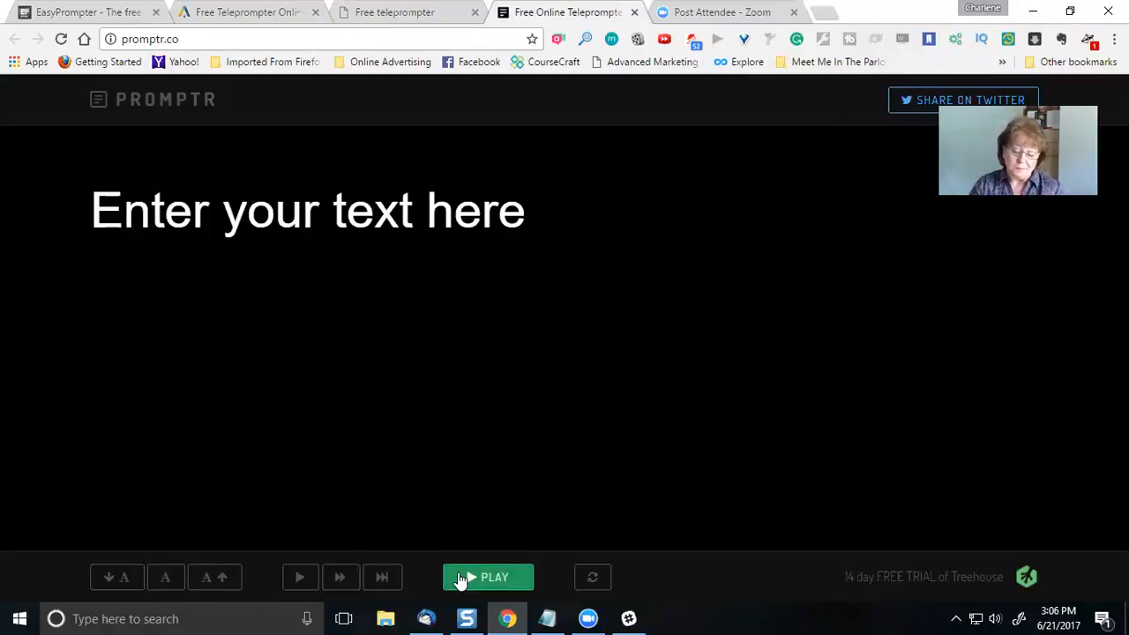
mouse_move(208, 115)
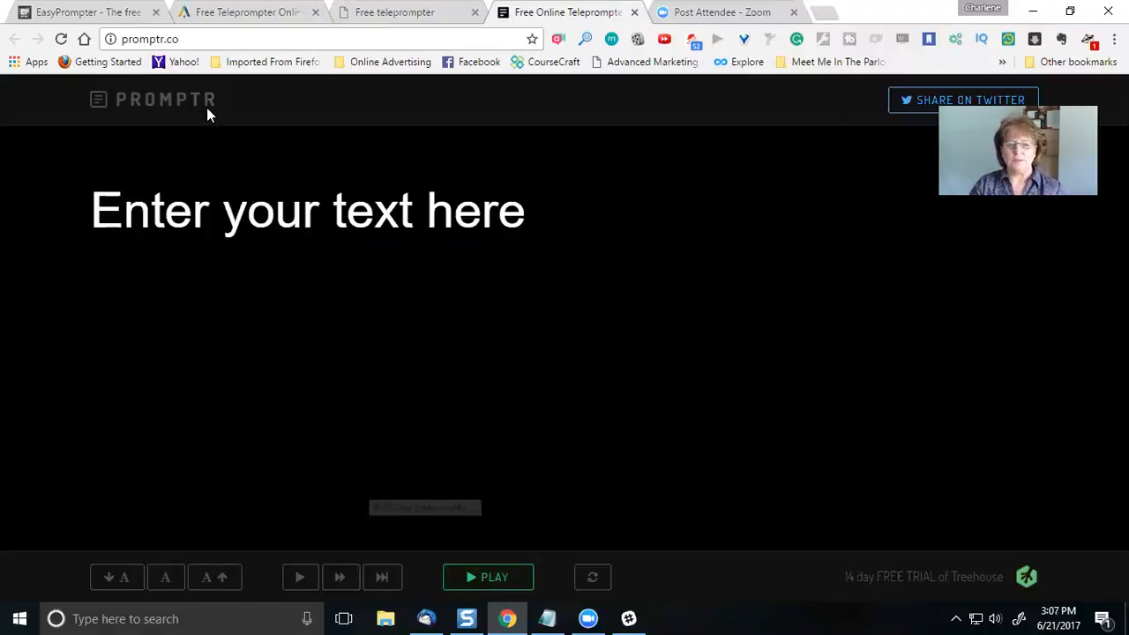
Leave Promptr's empty text page for the EasyPrompter editor with the script still loaded
click(79, 11)
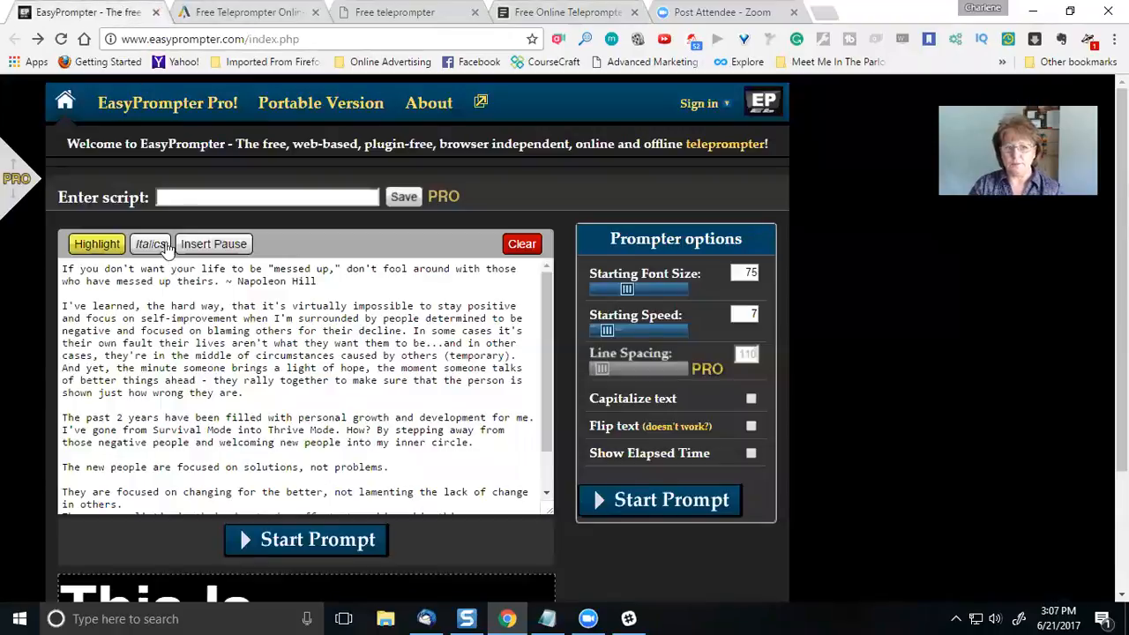